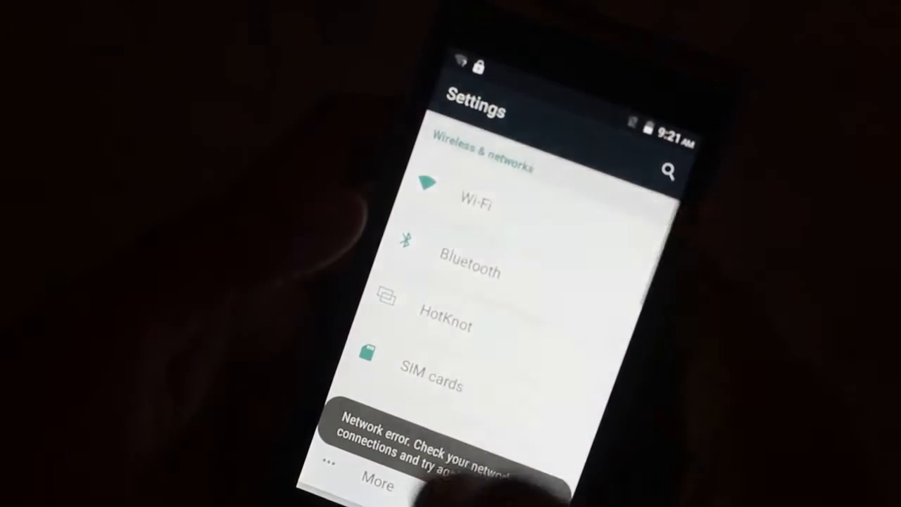
# Scroll the Storage page from 4.23GB total and 3.06GB available down to SD card and USB storage
pyautogui.scroll(-3)
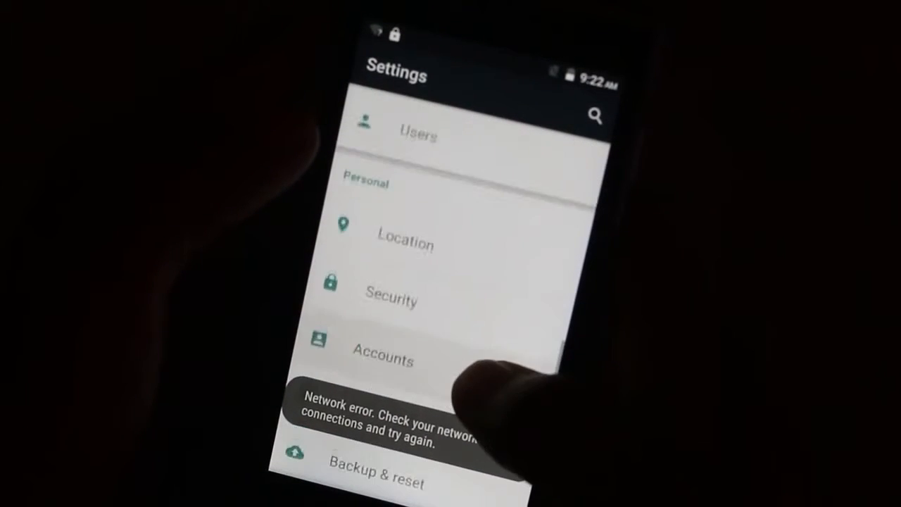
pyautogui.scroll(-3)
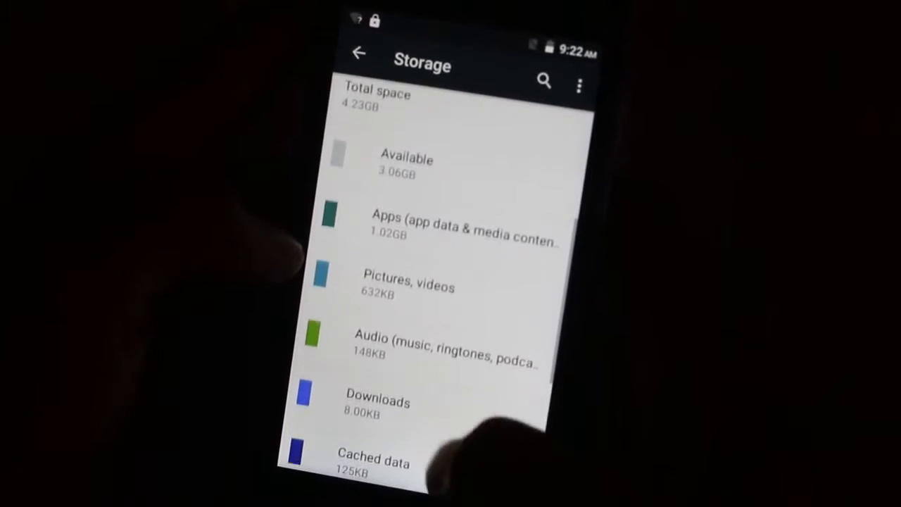
pyautogui.scroll(-3)
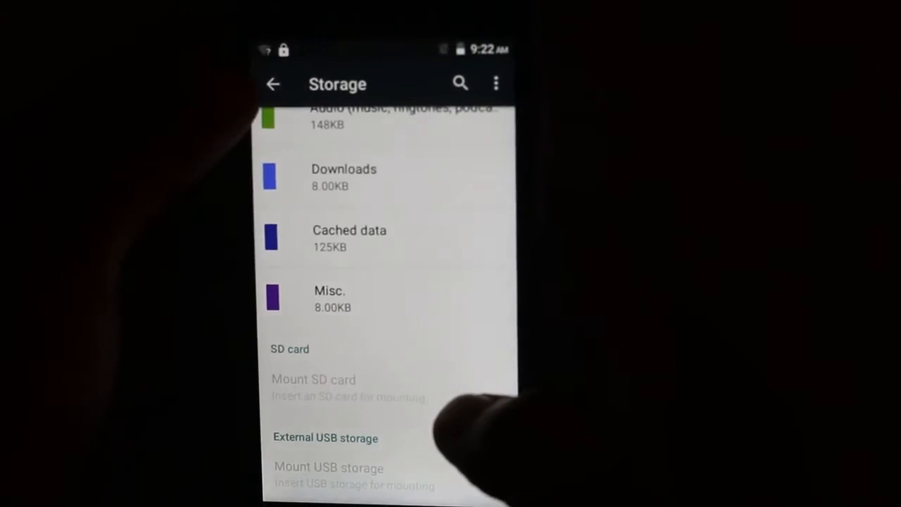
# Return to the home screen and swipe through app pages showing the preinstalled apps
pyautogui.click(273, 85)
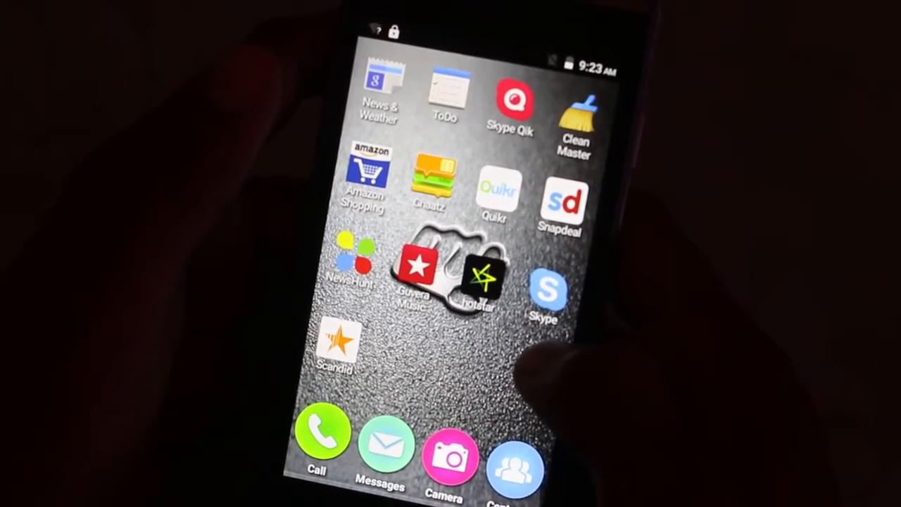
pyautogui.hscroll(-3)
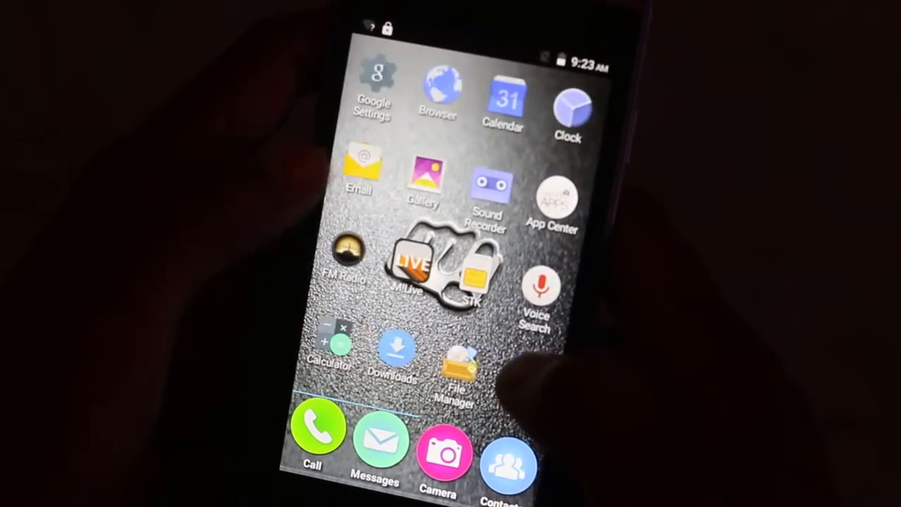
pyautogui.hscroll(-3)
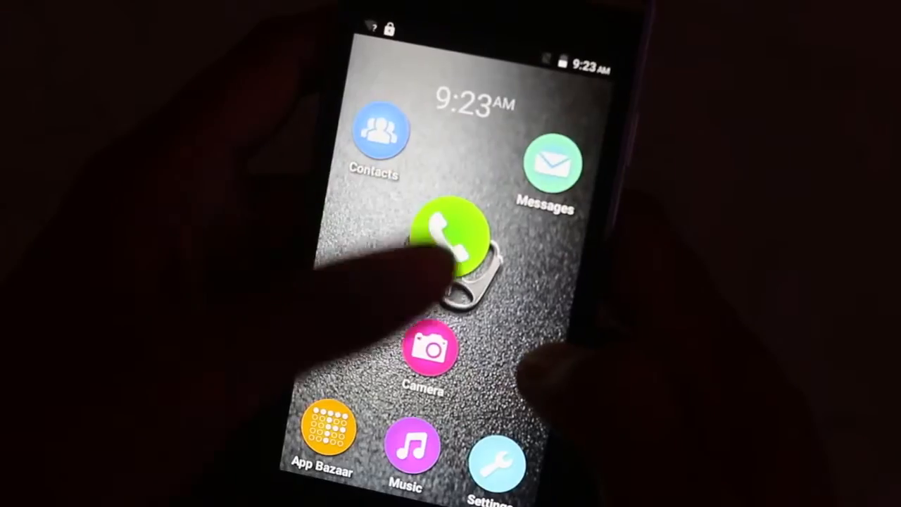